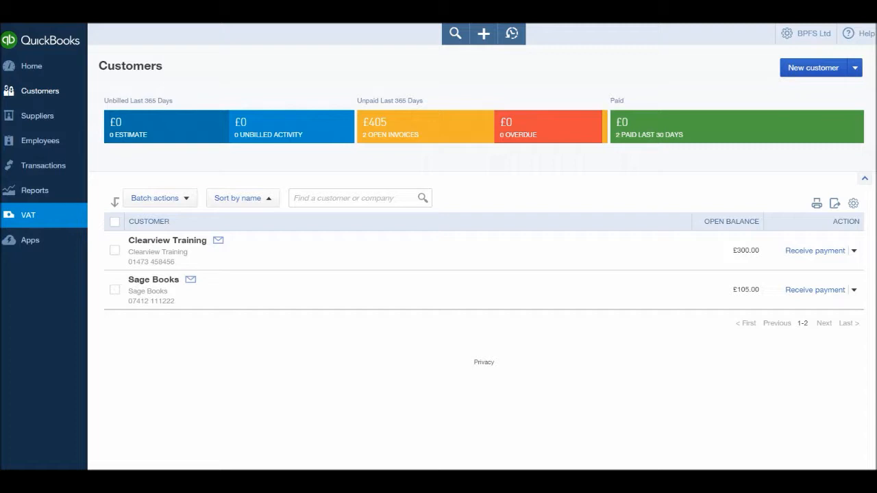
Step: Browse the Reports area, viewing Management Reports then the Recommended reports list
click(34, 190)
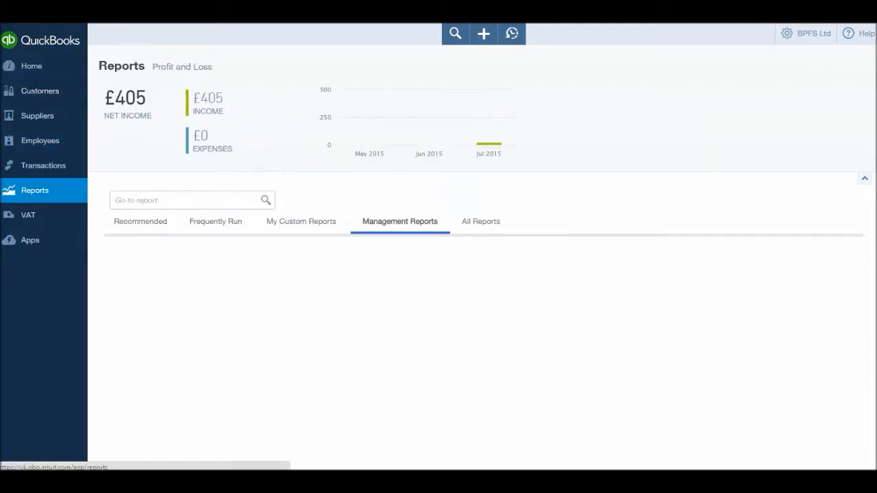
click(400, 222)
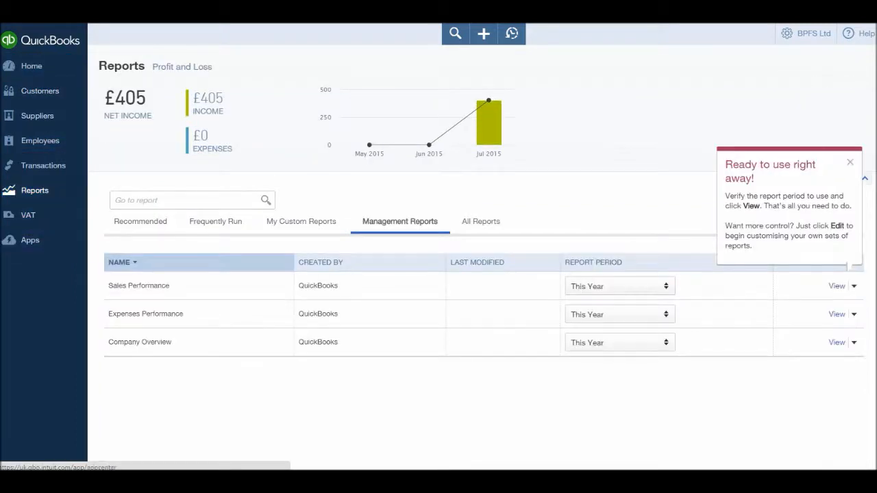
click(140, 220)
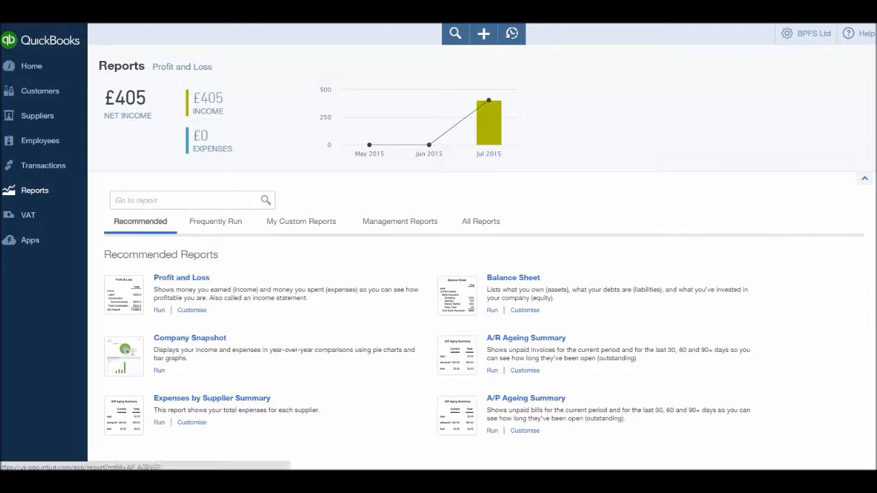
mouse_move(527, 337)
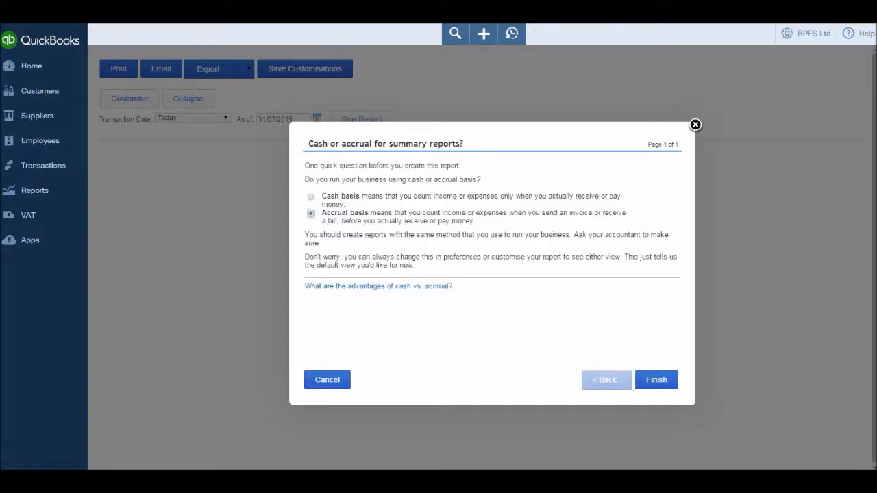
Step: Generate the A/R Ageing Summary on accrual basis, showing £405 current across two customers
click(656, 380)
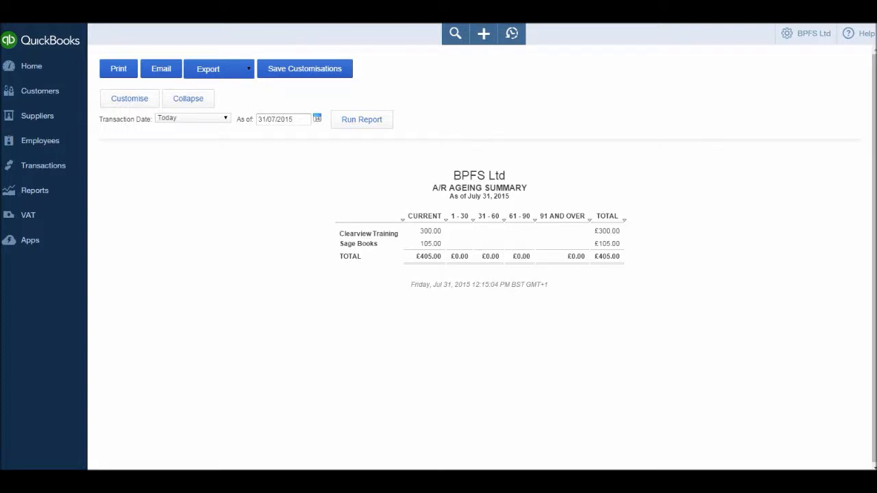
click(35, 189)
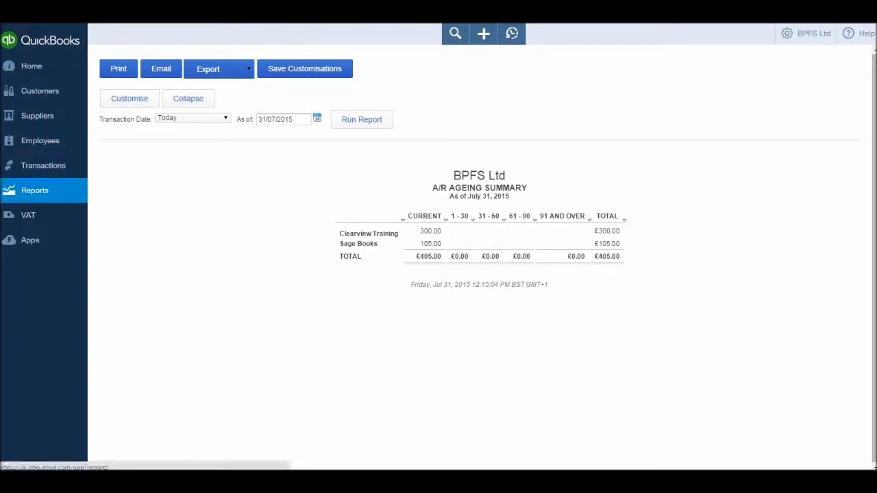
Step: Return to Management Reports and preview the Sales Performance report pack
click(36, 189)
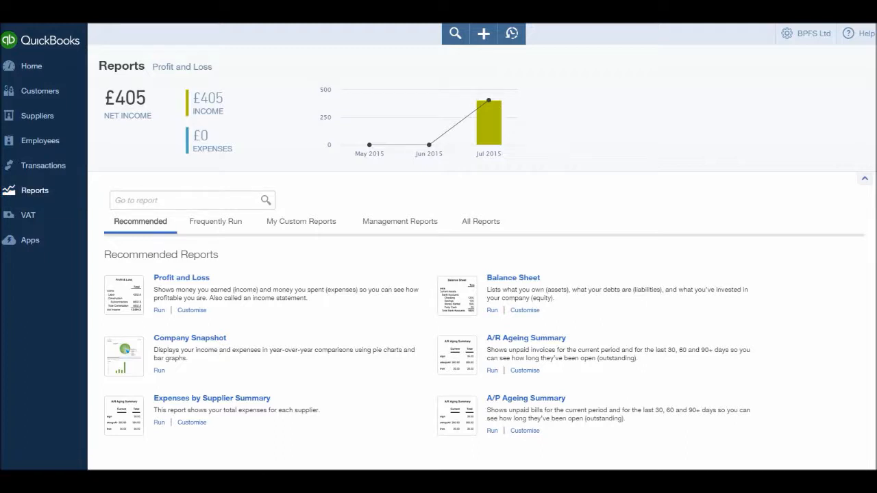
click(400, 221)
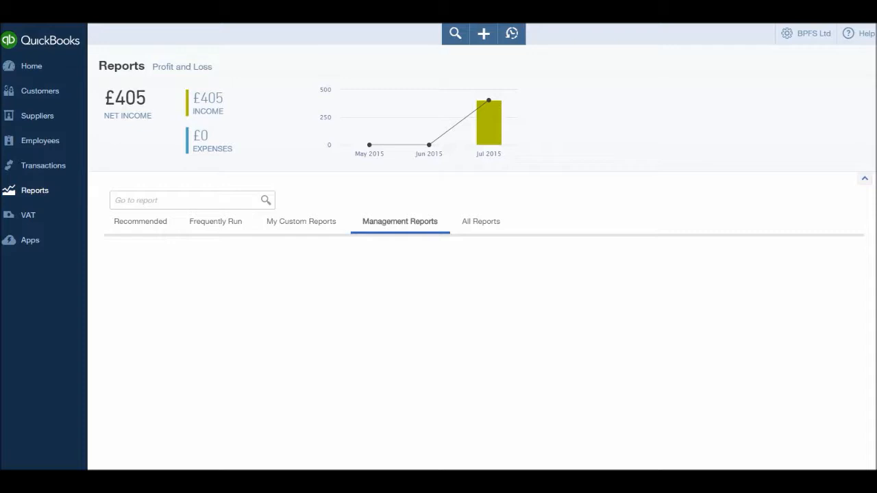
click(401, 221)
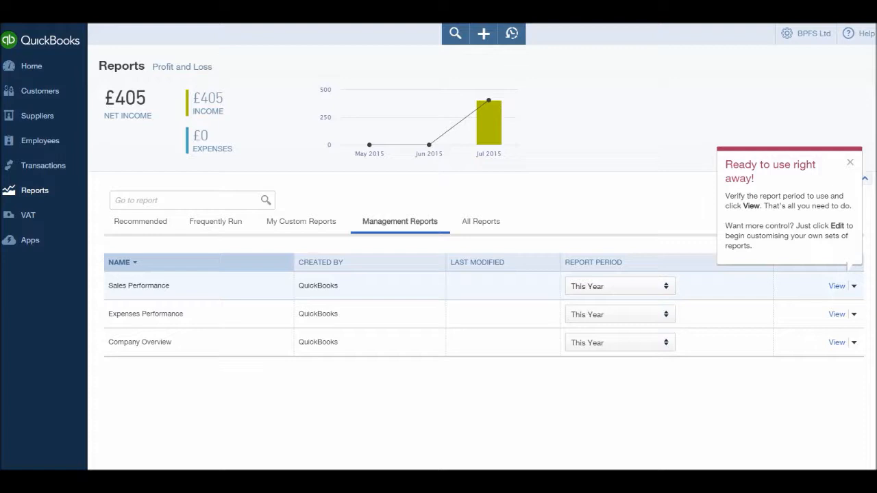
click(850, 162)
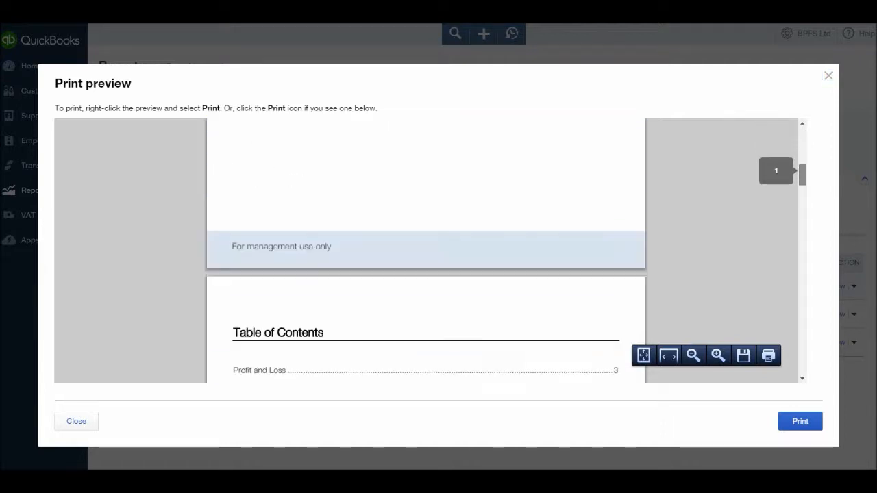
scroll(down, 3)
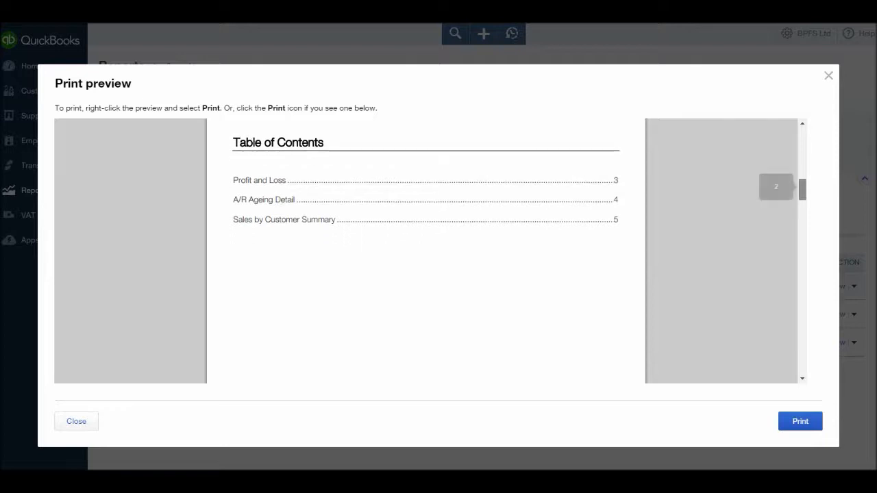
scroll(down, 3)
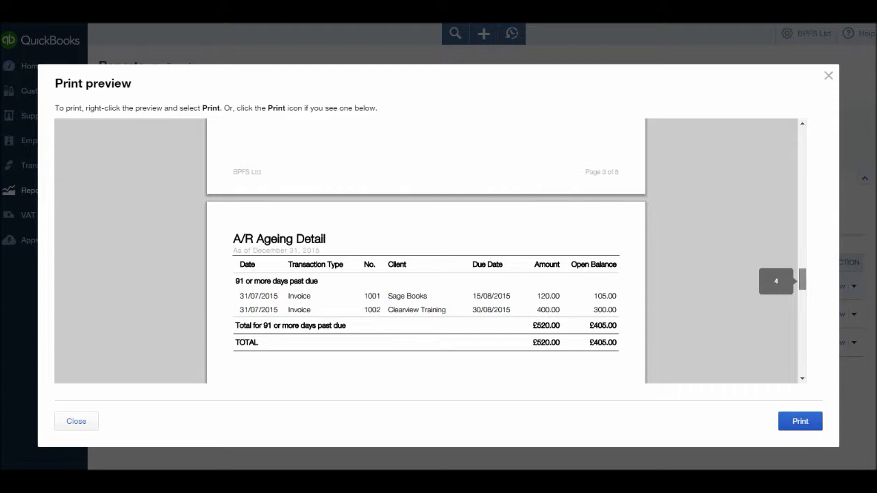
scroll(down, 3)
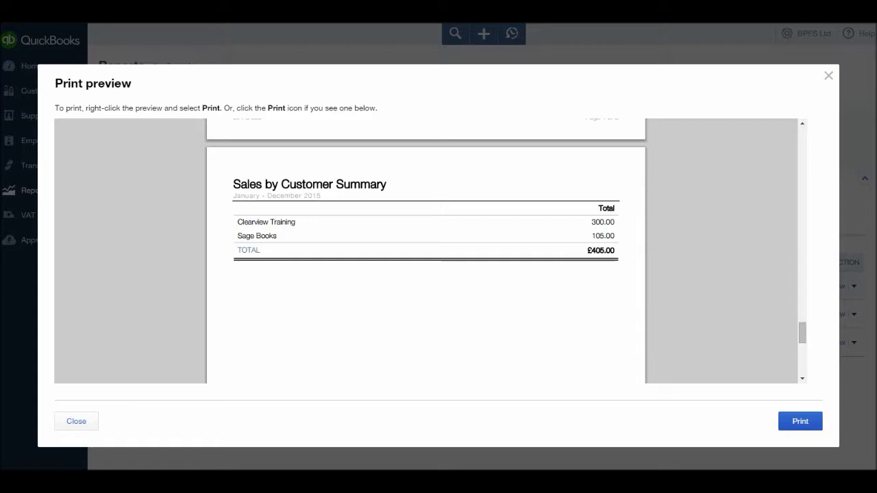
click(77, 422)
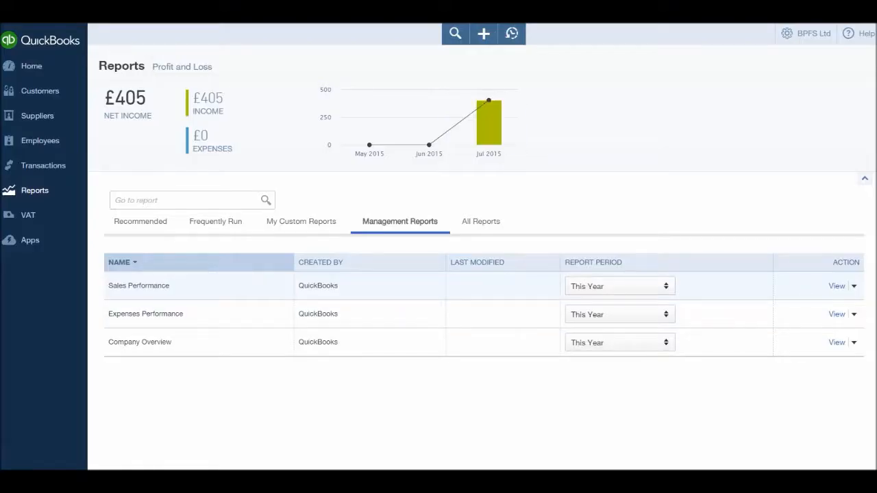
click(617, 287)
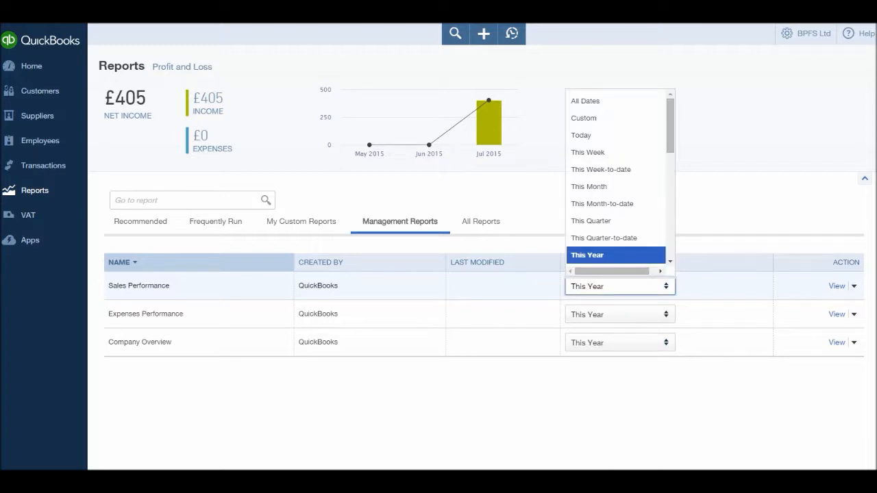
mouse_move(603, 239)
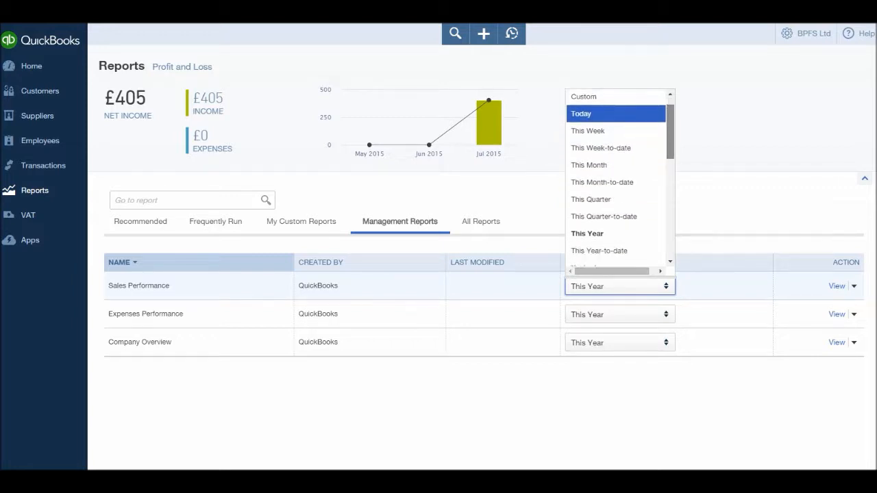
scroll(down, 3)
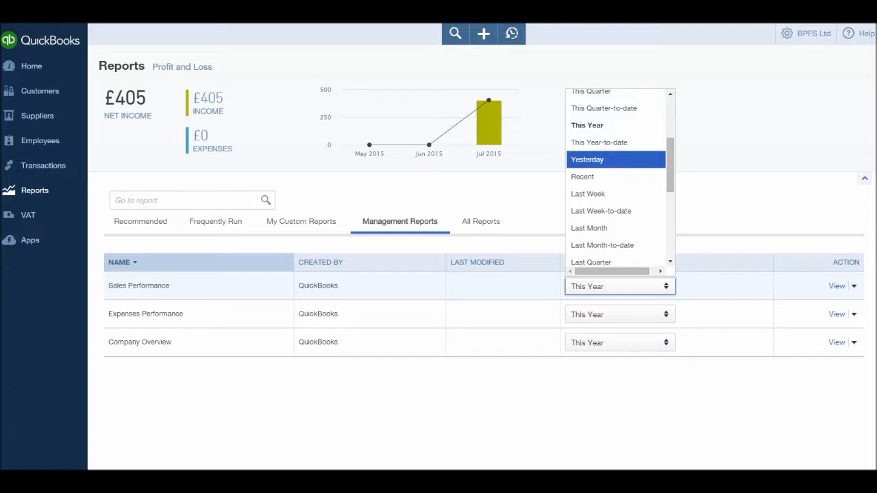
scroll(down, 3)
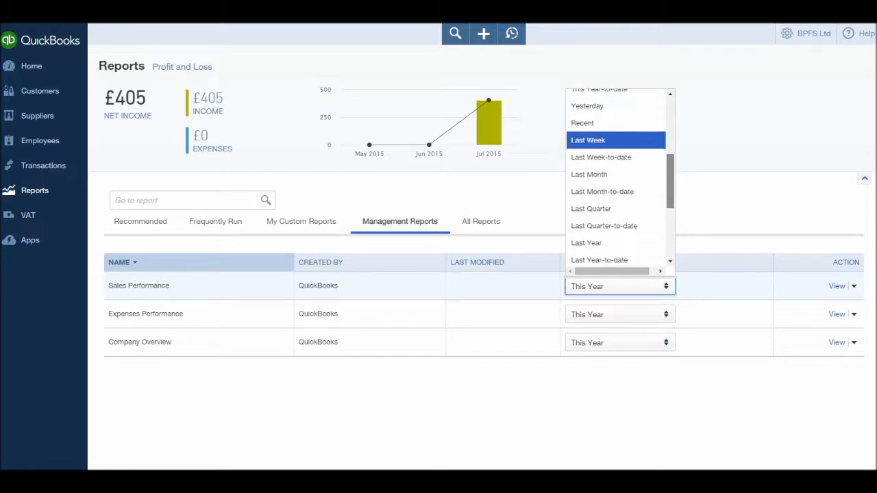
scroll(down, 3)
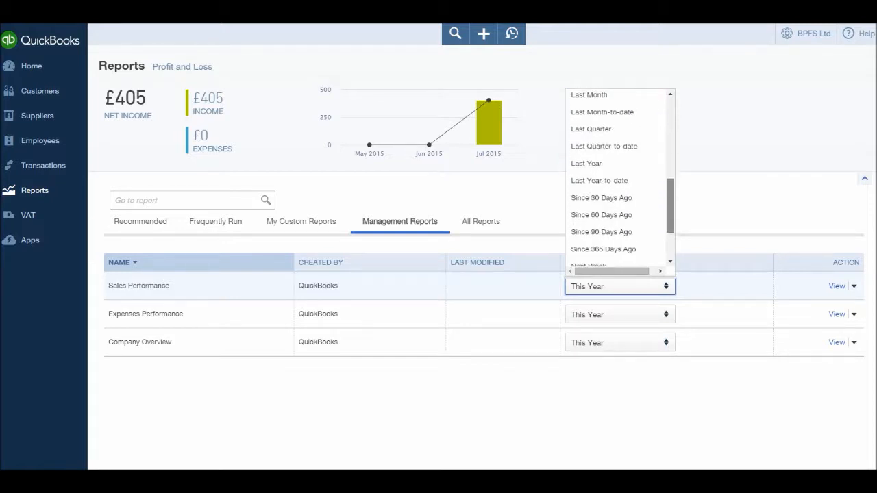
mouse_move(599, 187)
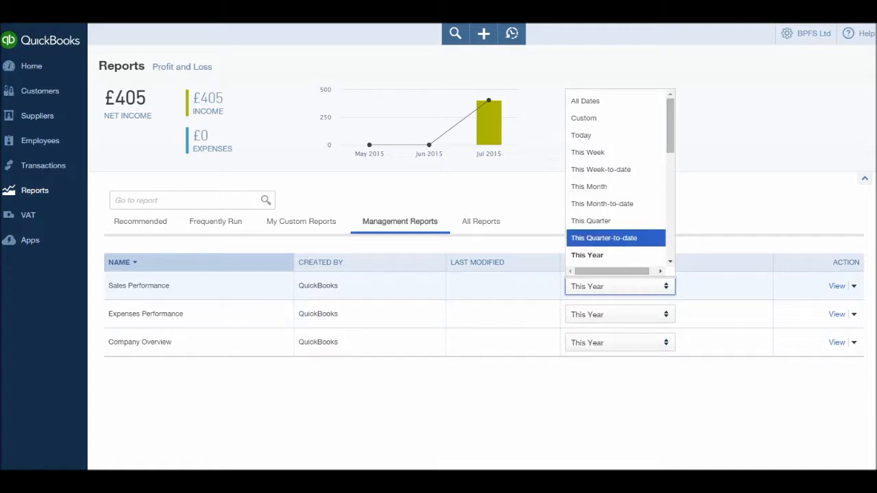
click(619, 286)
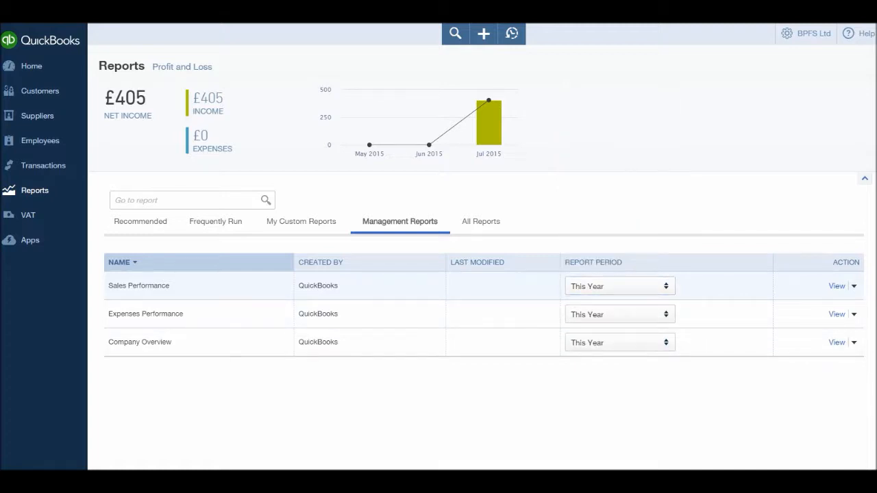